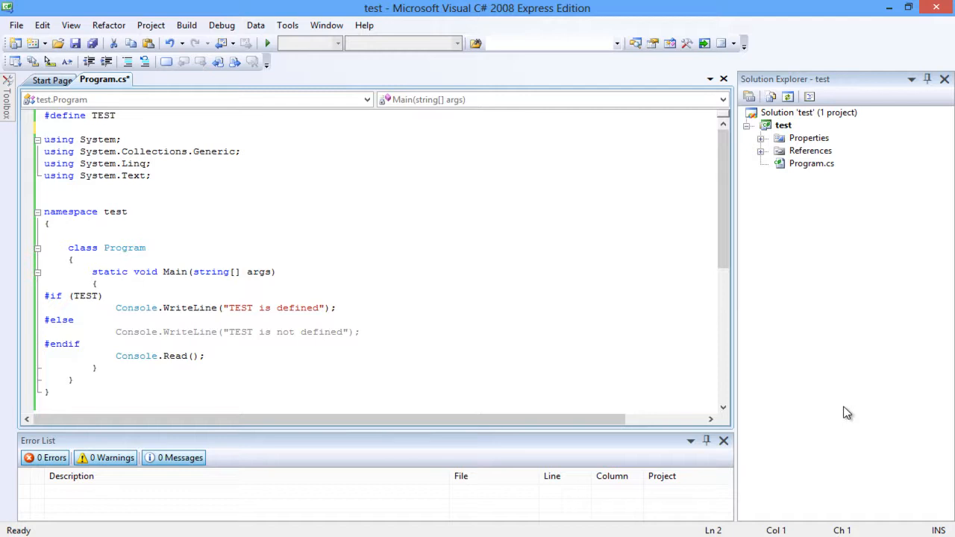
Build and run the program with TEST undefined, showing 'TEST is not defined' in the console.
click(187, 24)
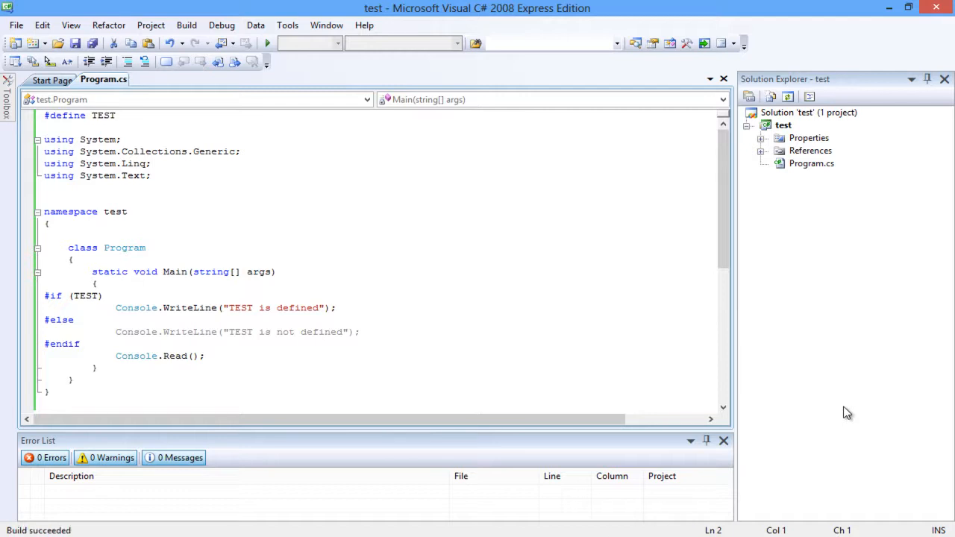
click(267, 43)
text(#undef TEST)
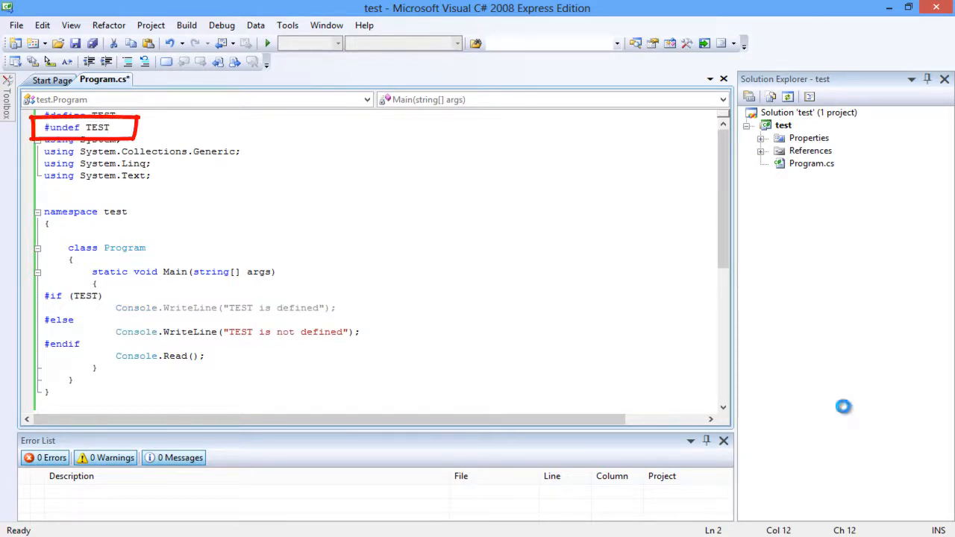
click(268, 42)
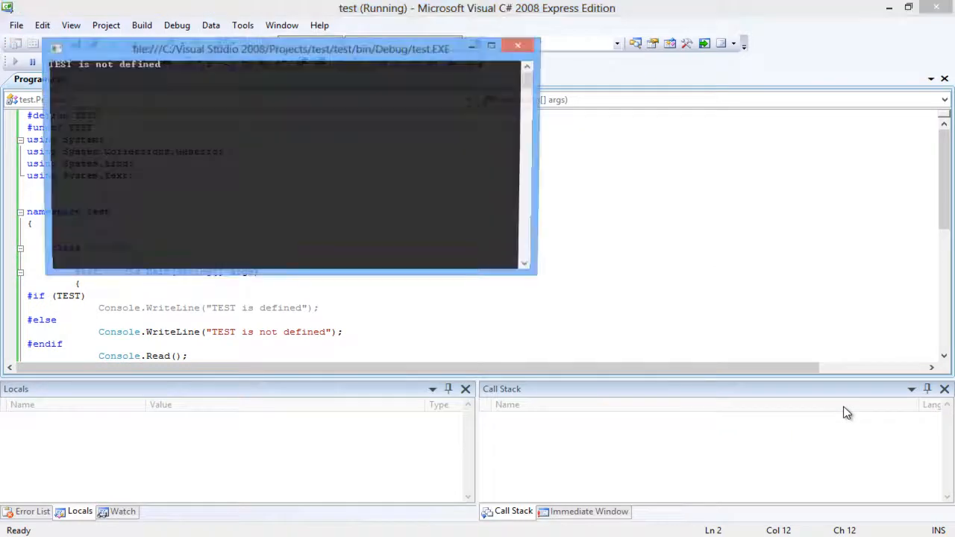